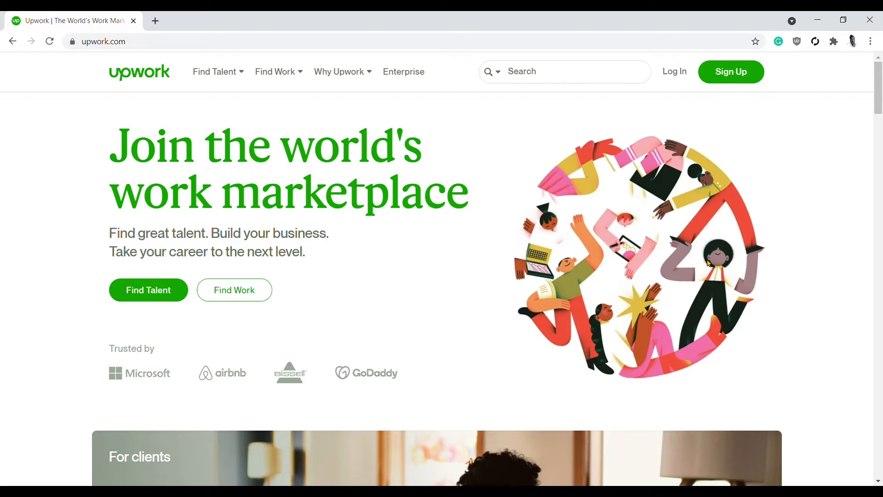
mouse_move(720, 257)
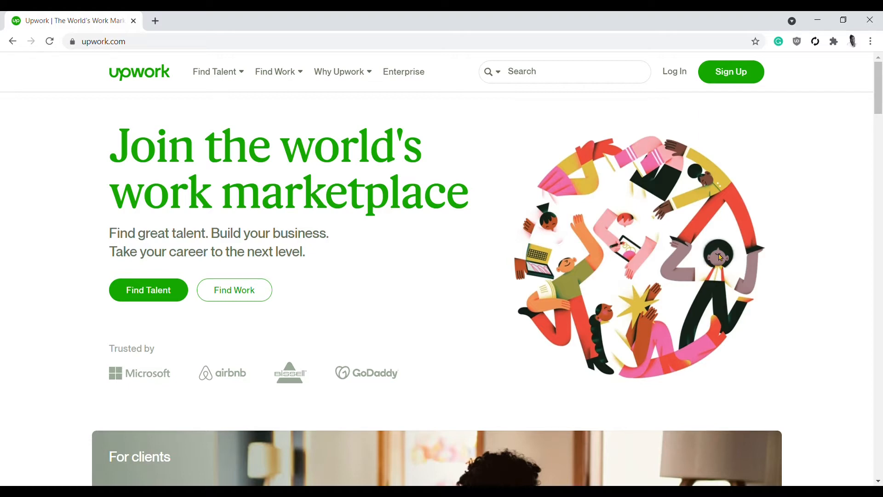
mouse_move(673, 72)
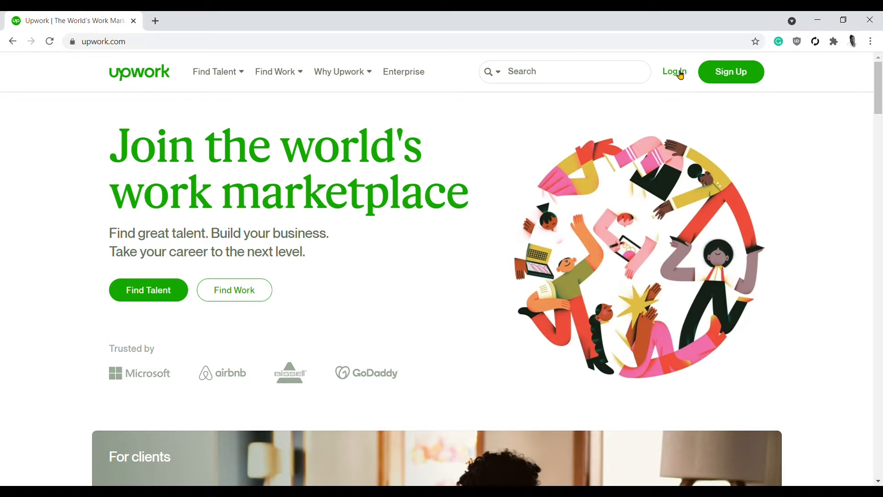
Log in to the Upwork freelancer account with email and password
left_click(673, 72)
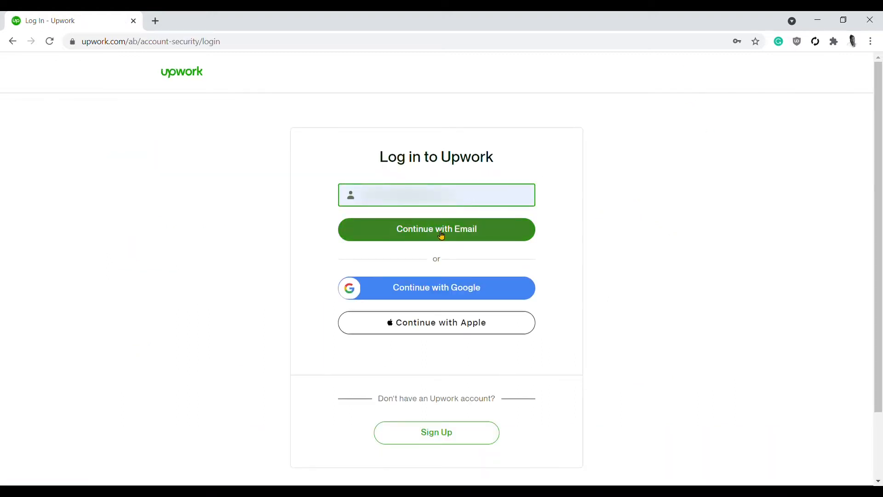
left_click(436, 229)
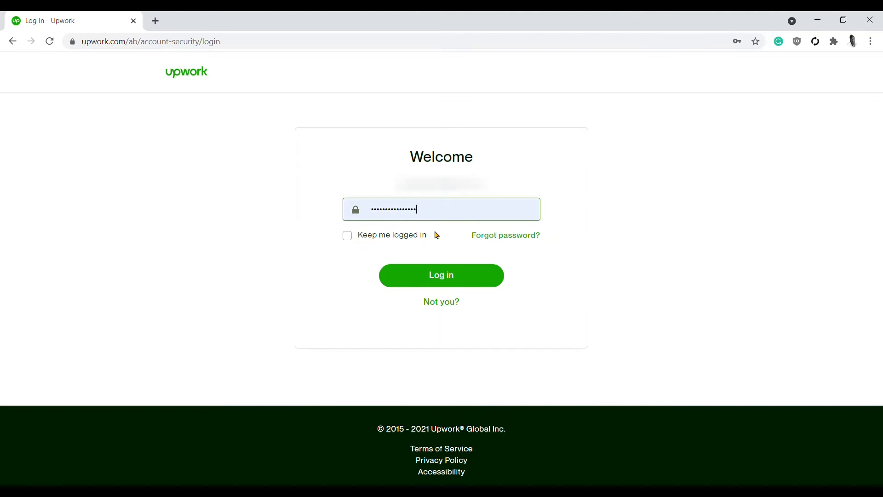
left_click(441, 275)
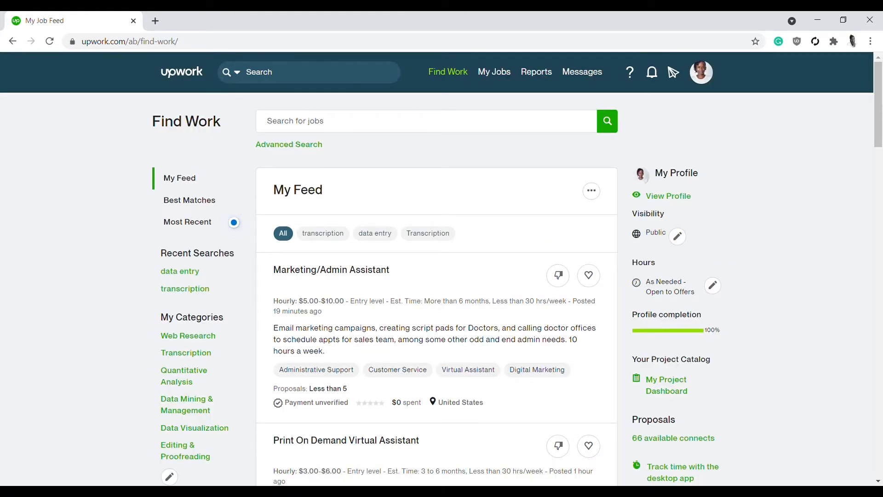
Open account Settings from the profile avatar menu, landing on Contact info
left_click(701, 71)
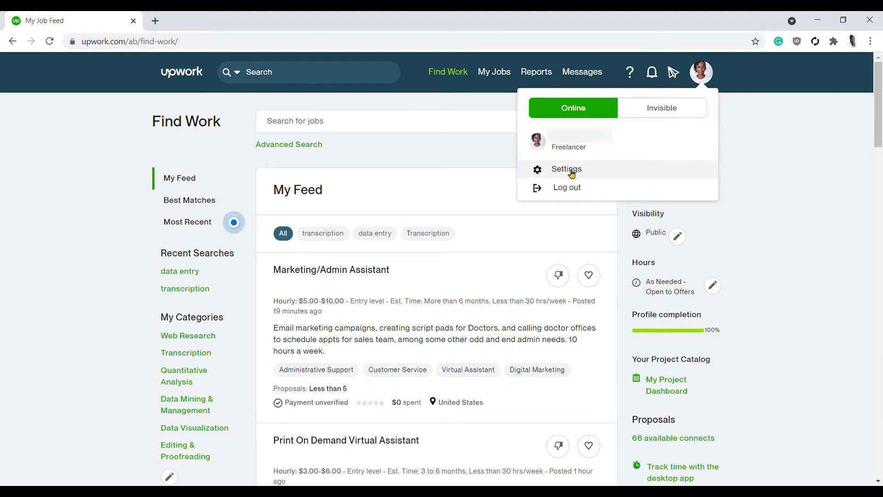
left_click(566, 169)
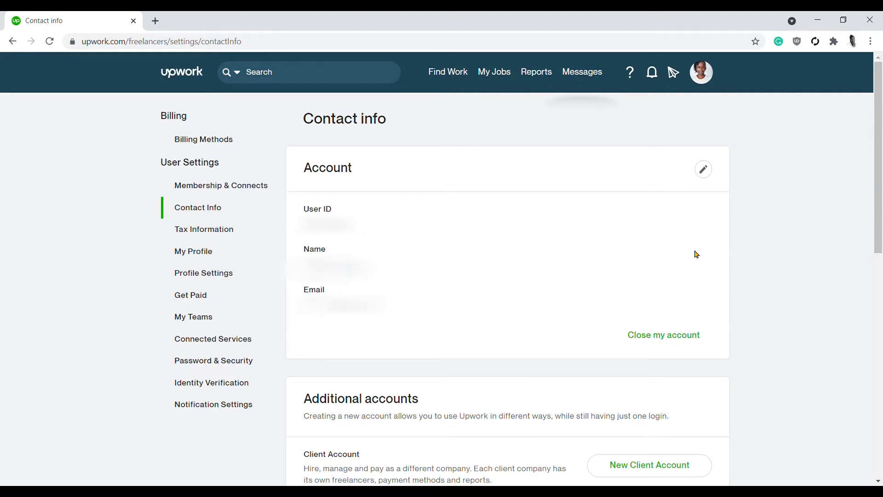
left_click(702, 72)
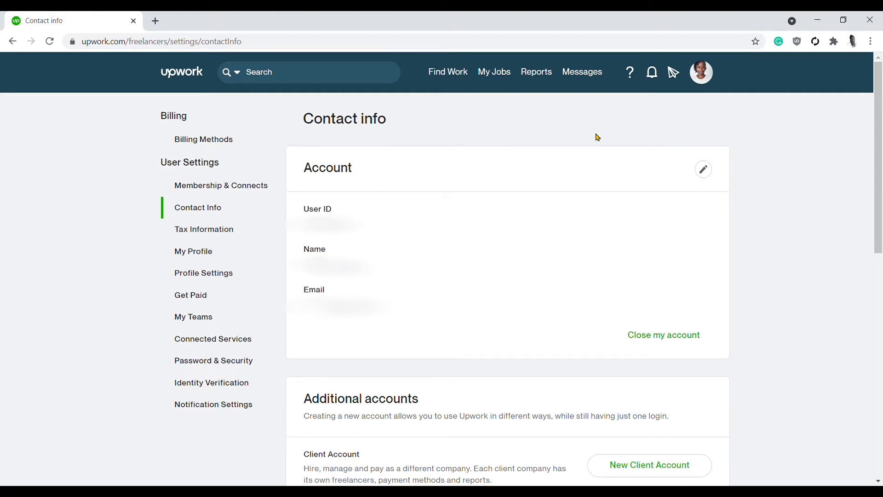
mouse_move(190, 294)
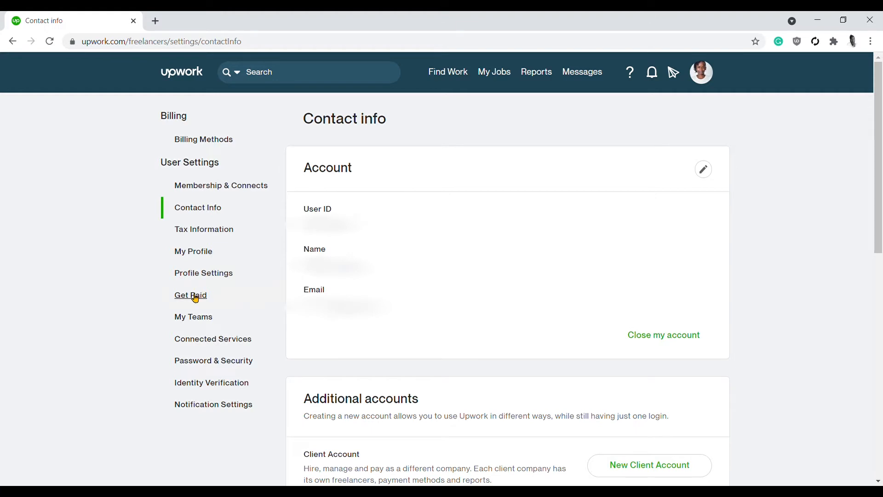
Go to Get Paid settings and start adding a new payment method
left_click(191, 295)
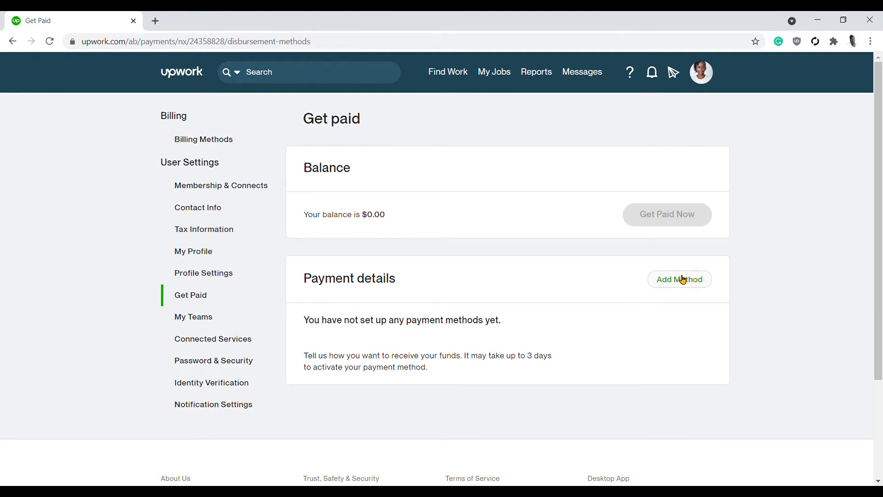
left_click(679, 279)
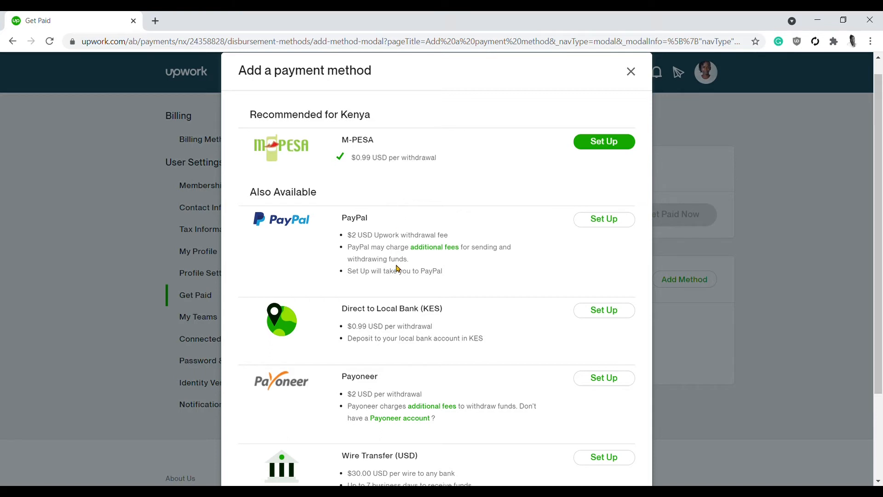
mouse_move(388, 229)
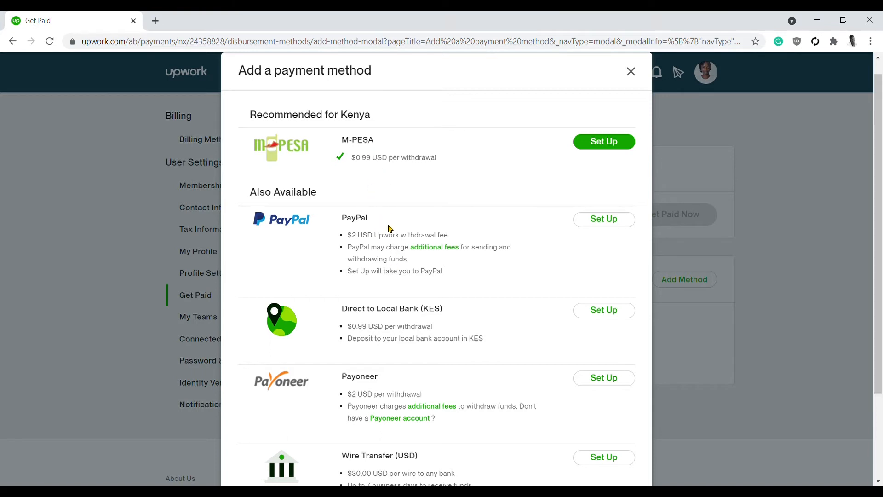
mouse_move(399, 318)
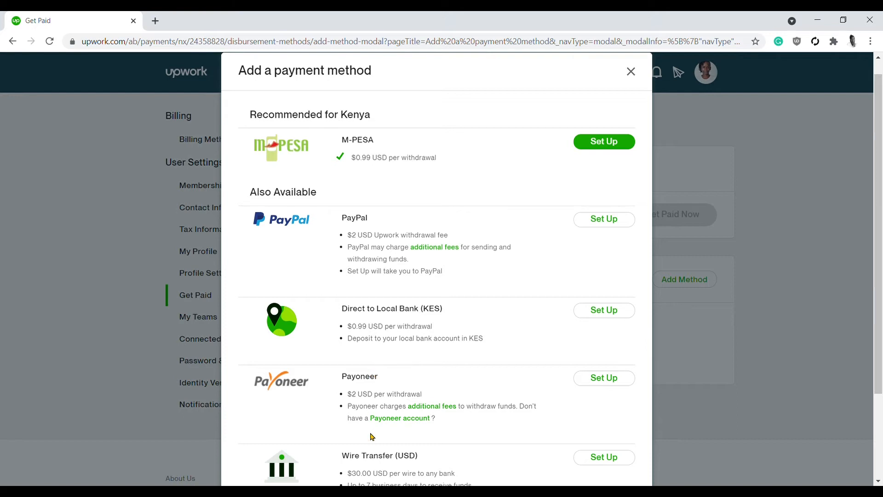
mouse_move(426, 187)
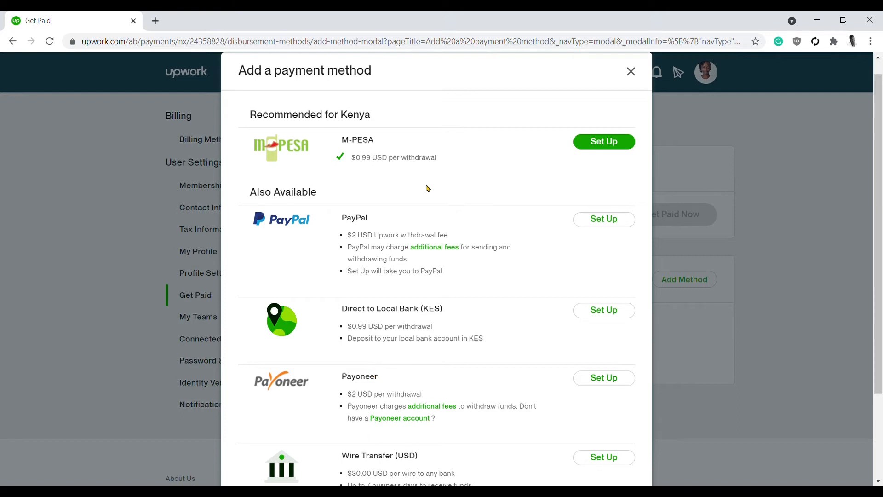
mouse_move(489, 222)
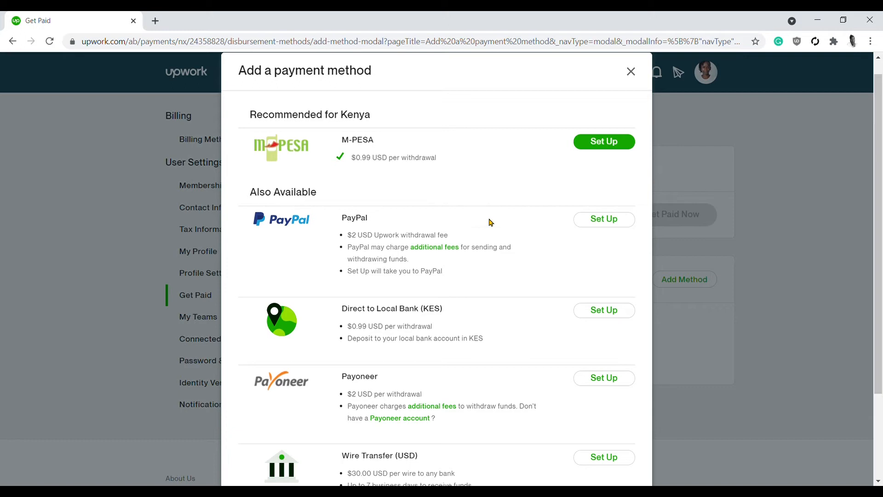
mouse_move(377, 245)
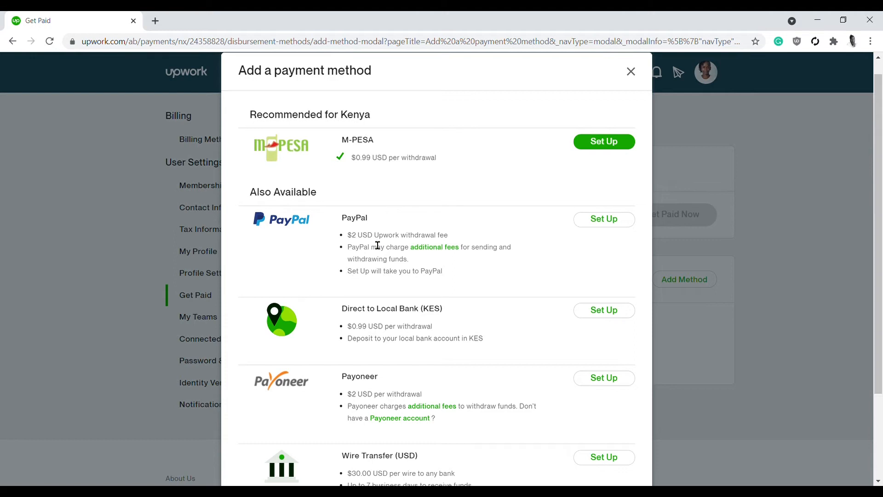
mouse_move(434, 246)
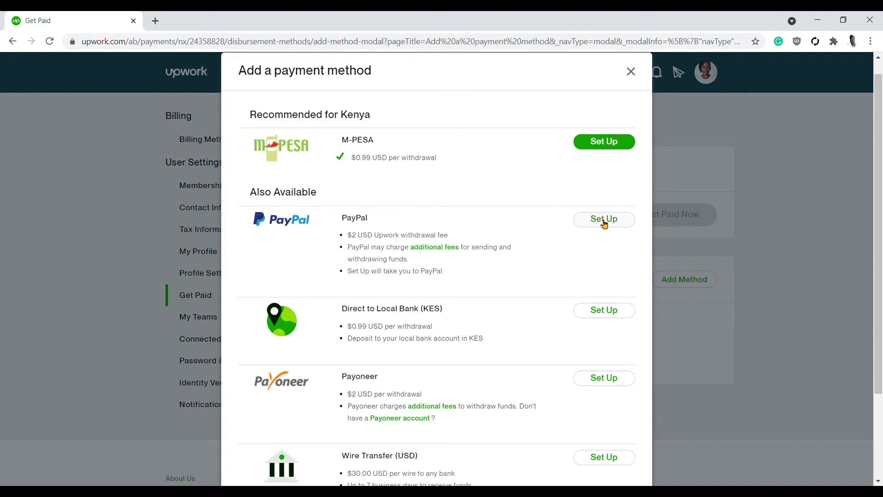
Choose PayPal as the withdrawal method and continue to the PayPal redirect
left_click(603, 219)
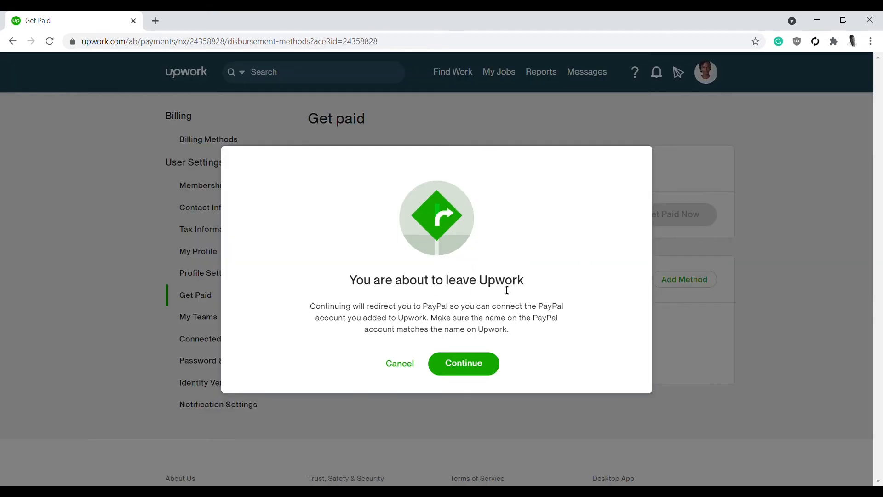
mouse_move(293, 318)
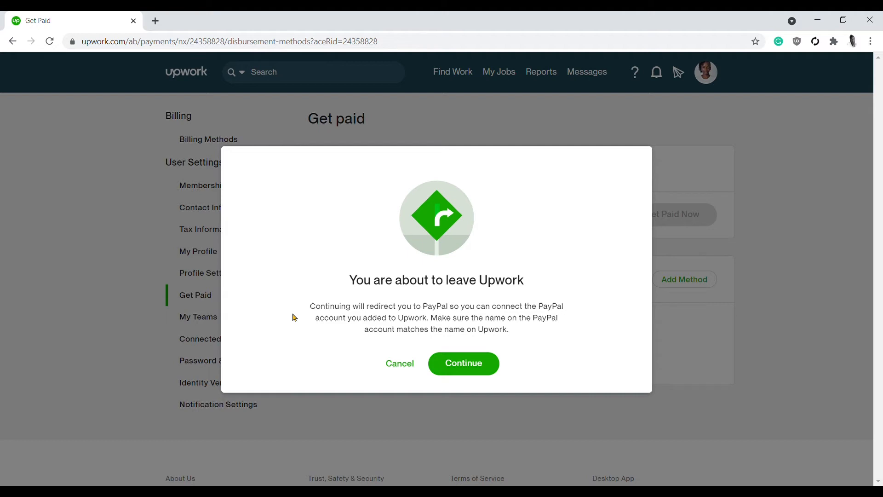
mouse_move(385, 327)
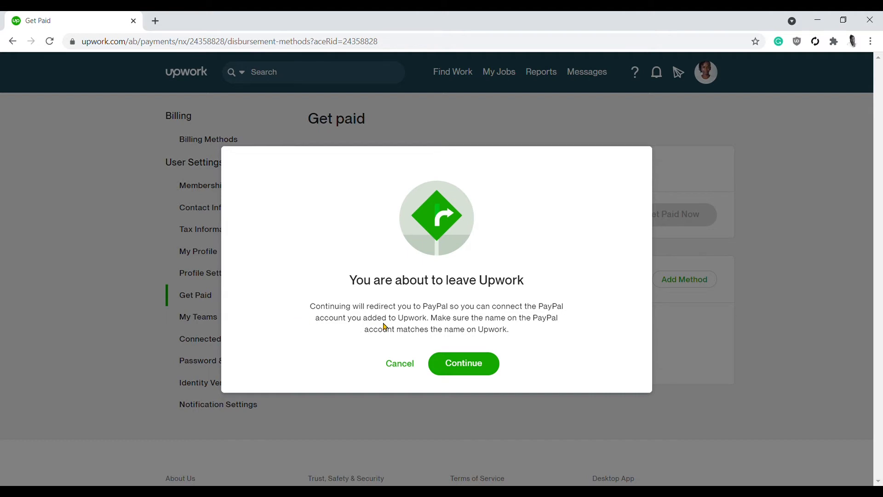
mouse_move(538, 328)
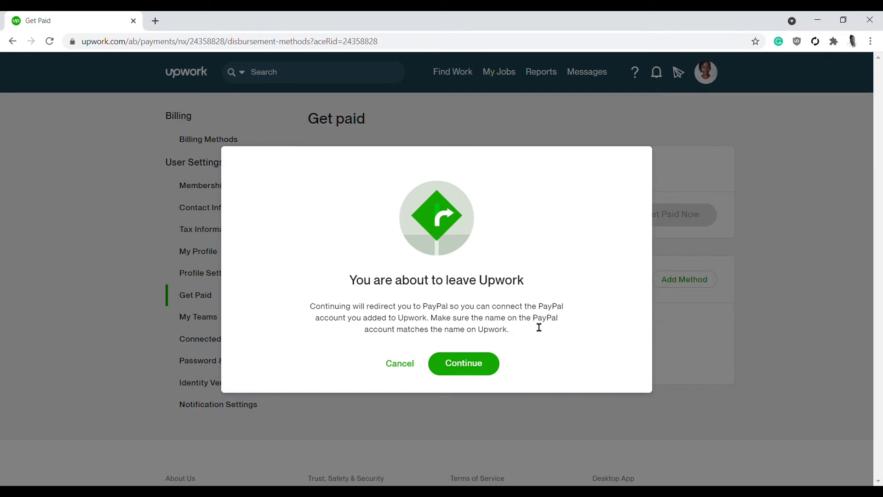
mouse_move(457, 341)
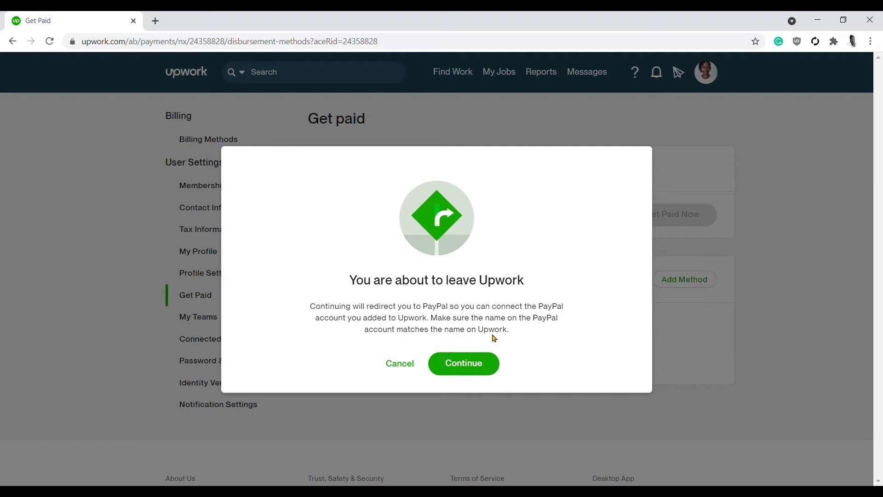
mouse_move(564, 320)
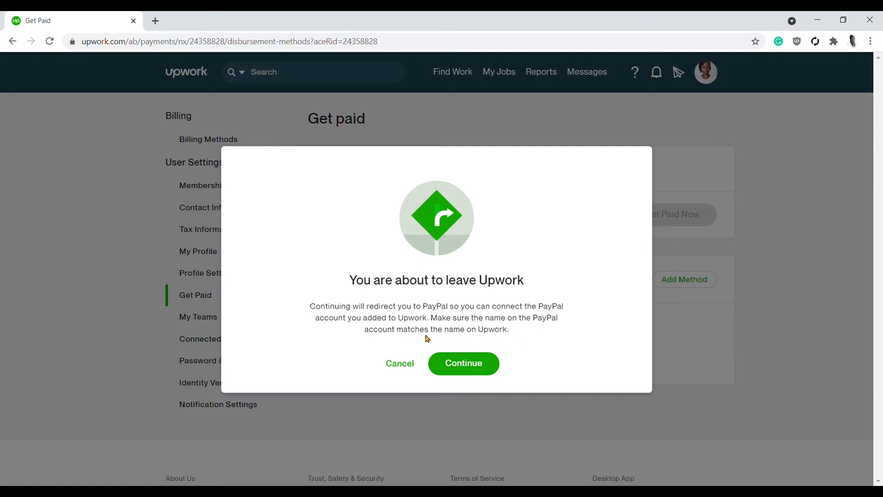
mouse_move(526, 341)
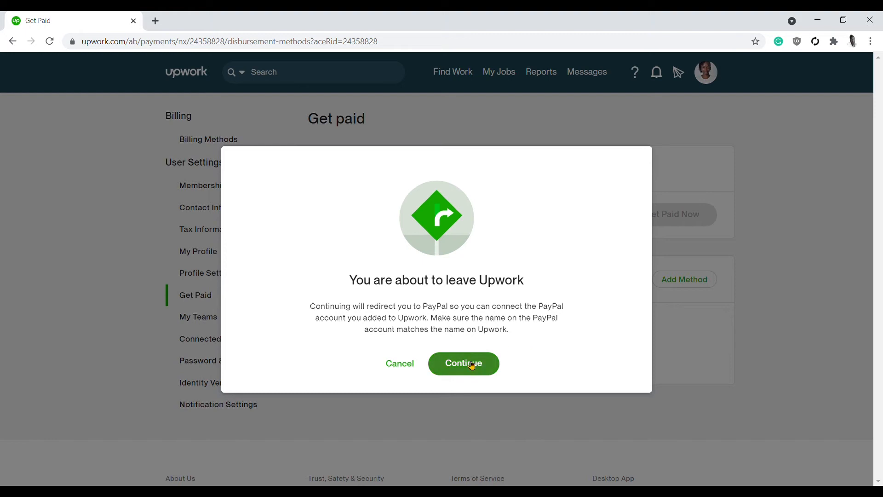
left_click(462, 363)
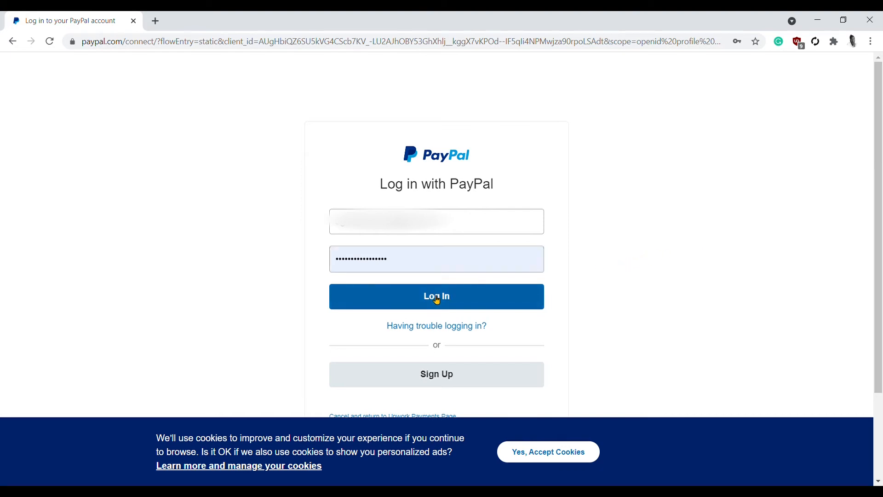
Sign in to the PayPal account to be linked for payments
left_click(436, 296)
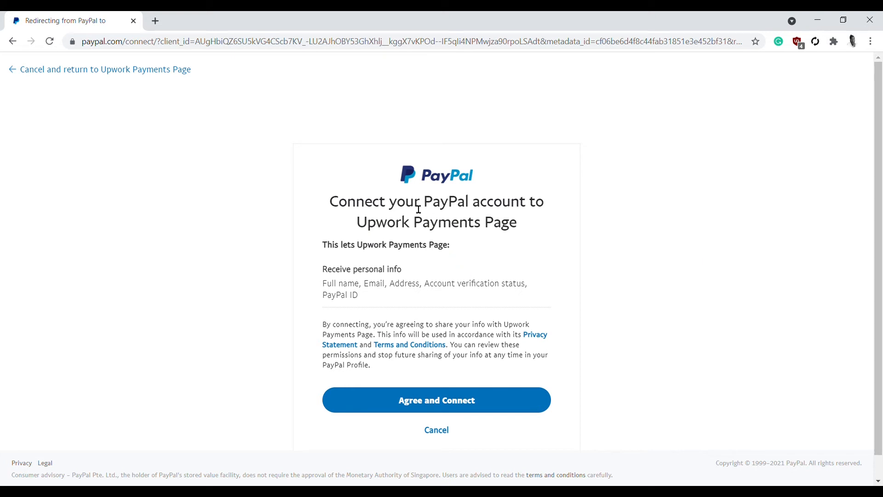
mouse_move(413, 238)
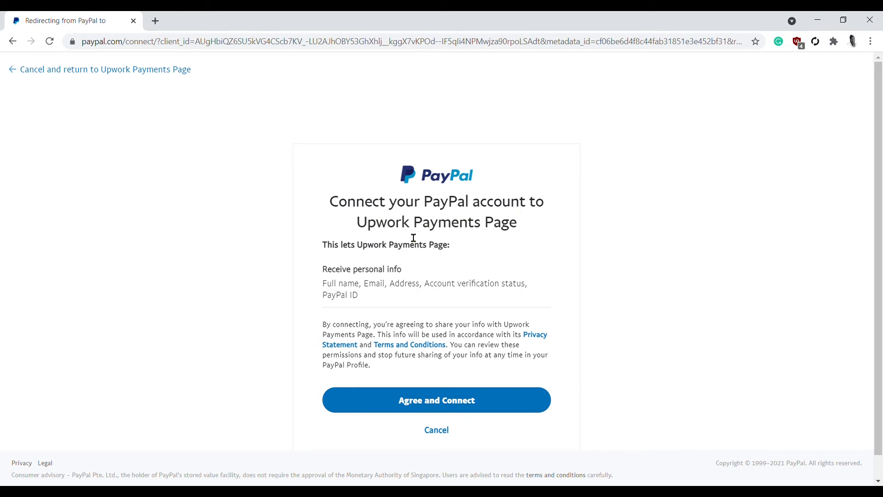
mouse_move(350, 265)
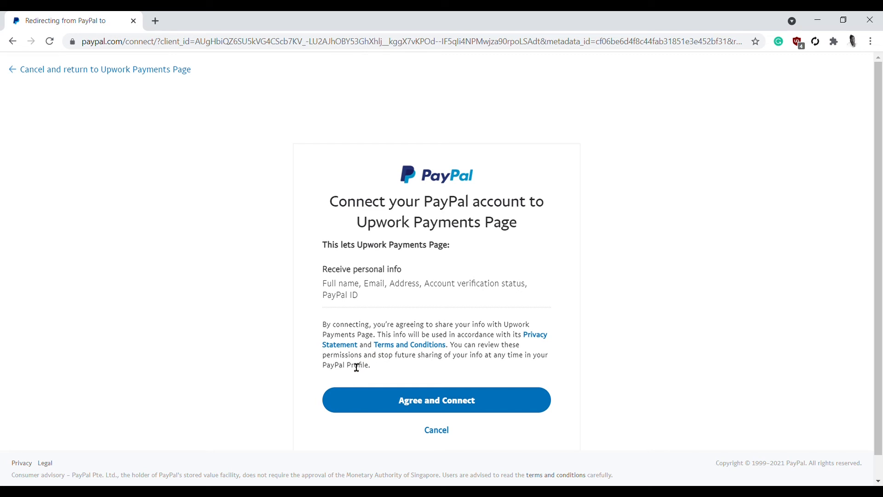
mouse_move(403, 366)
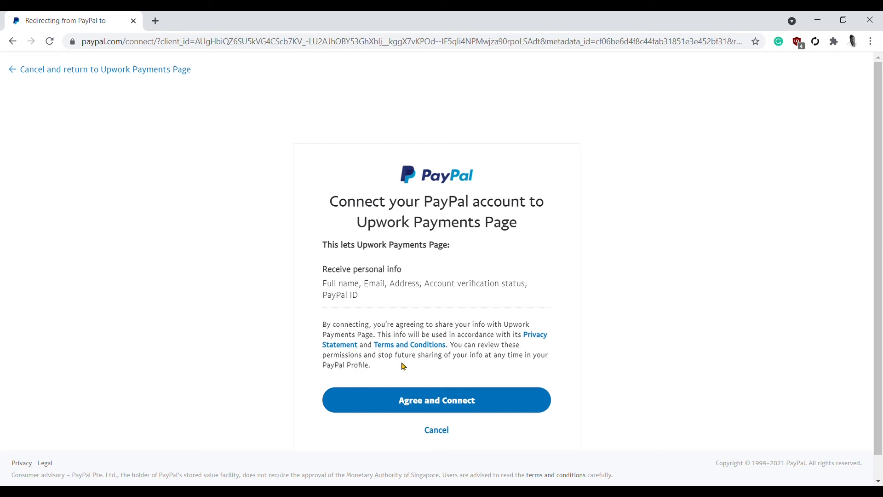
Agree and connect the PayPal account to Upwork Payments Page
left_click(436, 401)
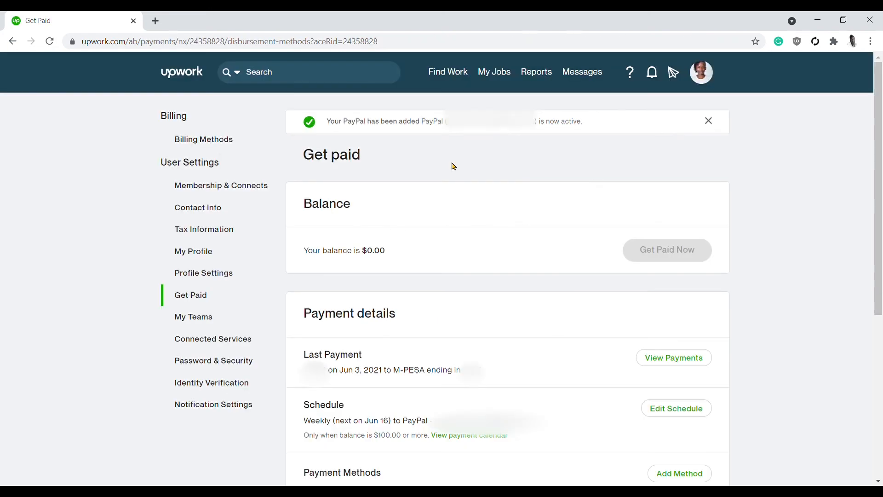
mouse_move(366, 136)
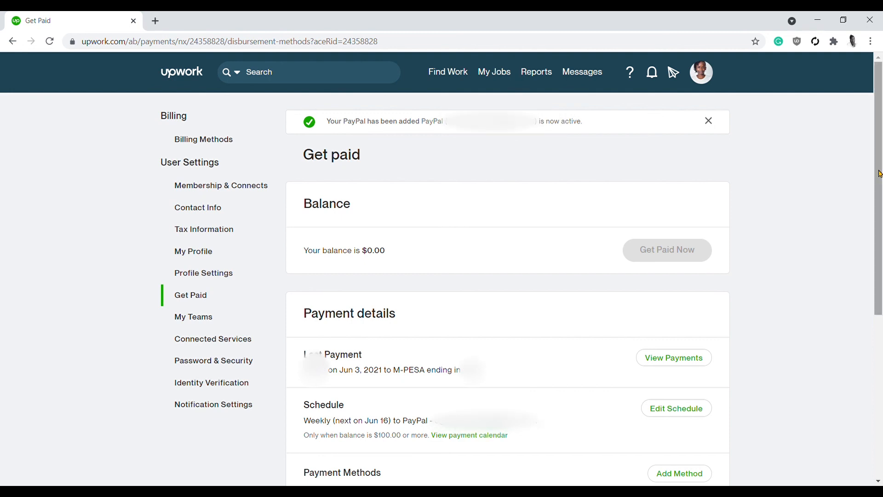
Review the PayPal-added-and-active confirmation and bring up the account menu
scroll("down", 3)
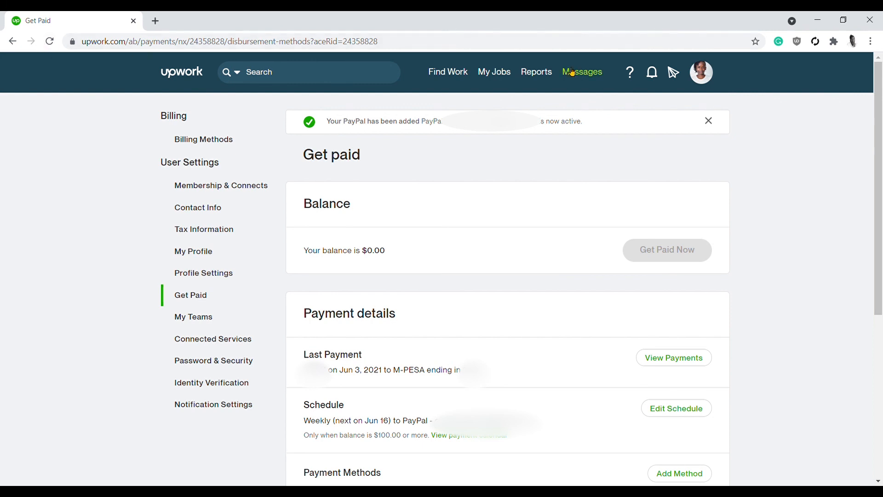
left_click(701, 72)
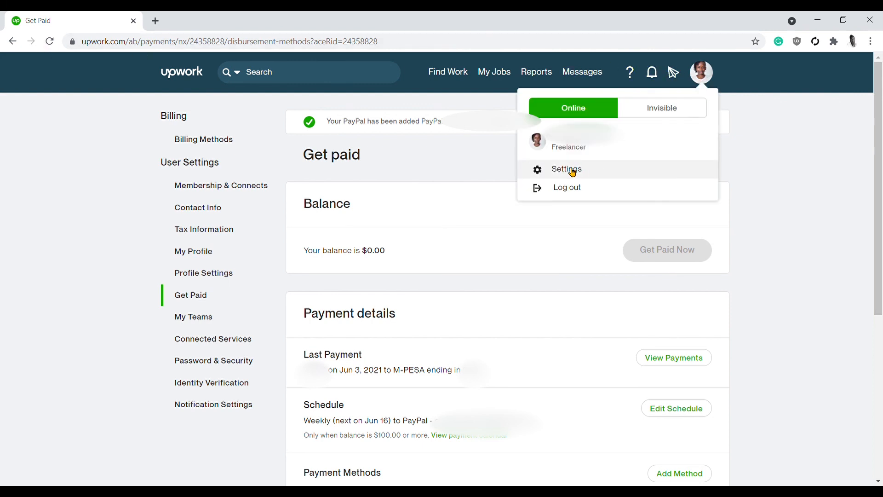